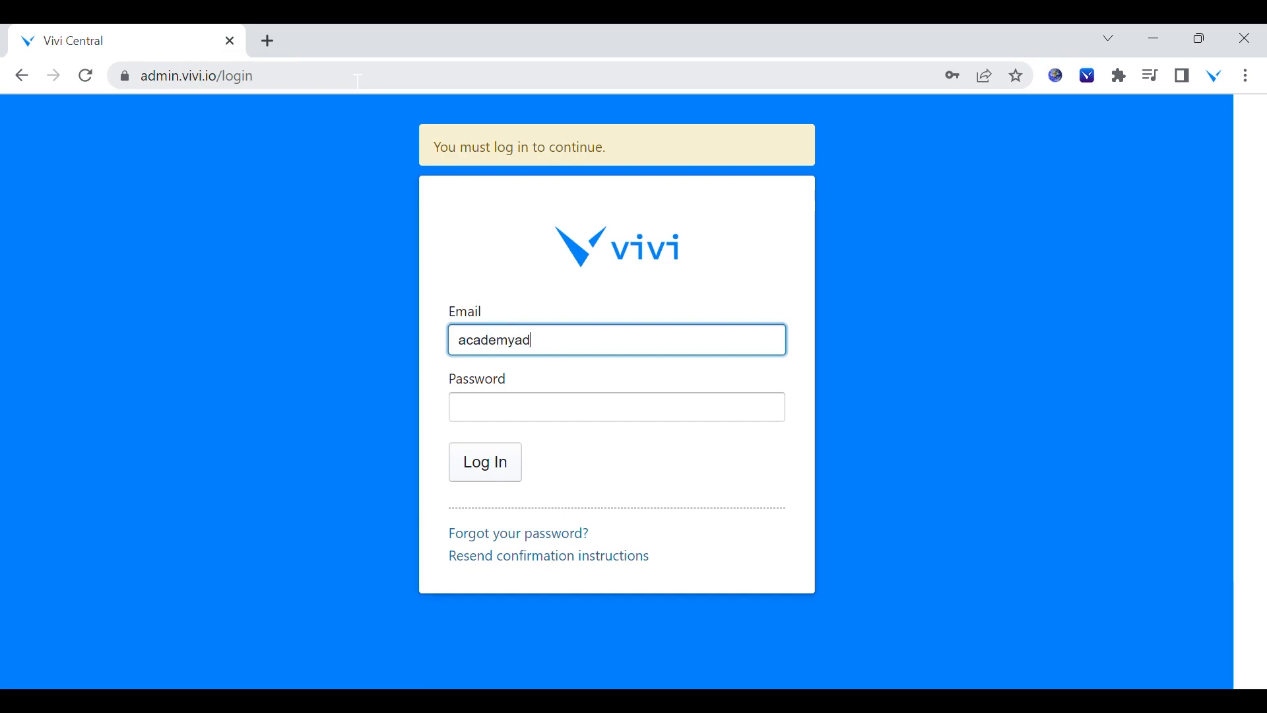
Enter the administrator password and log in to Vivi Central
text(•••••)
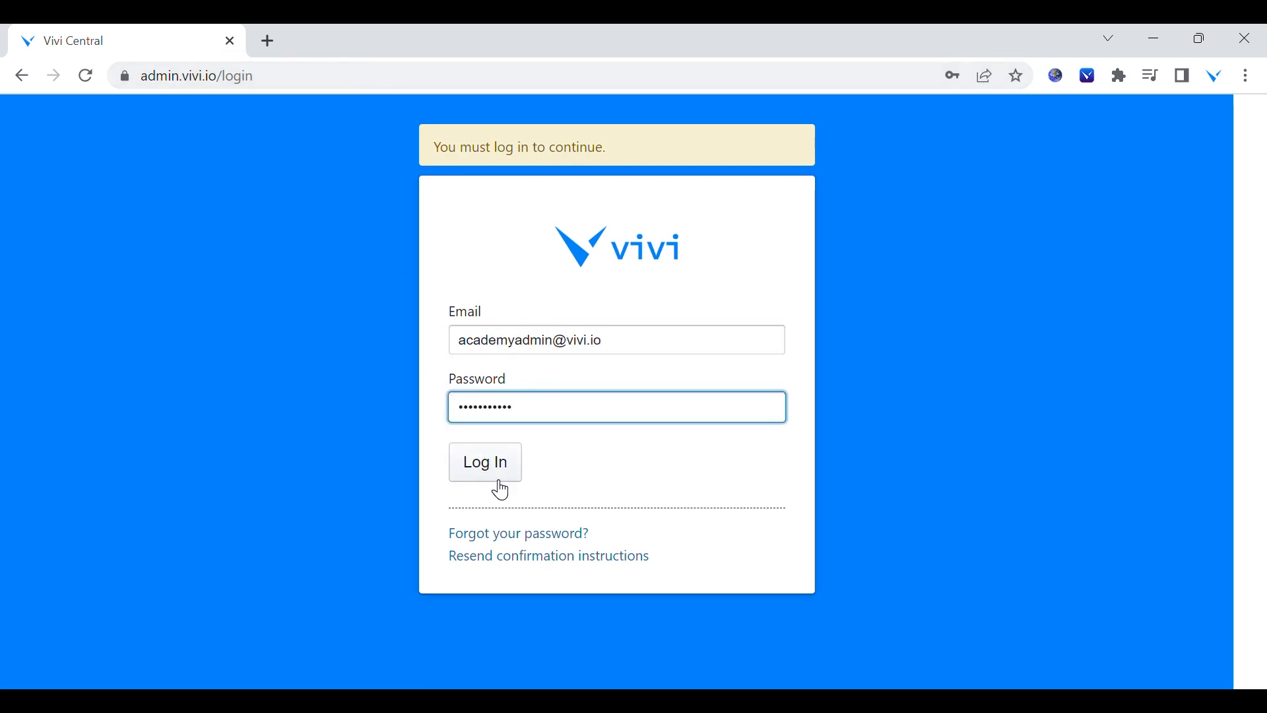
click(484, 462)
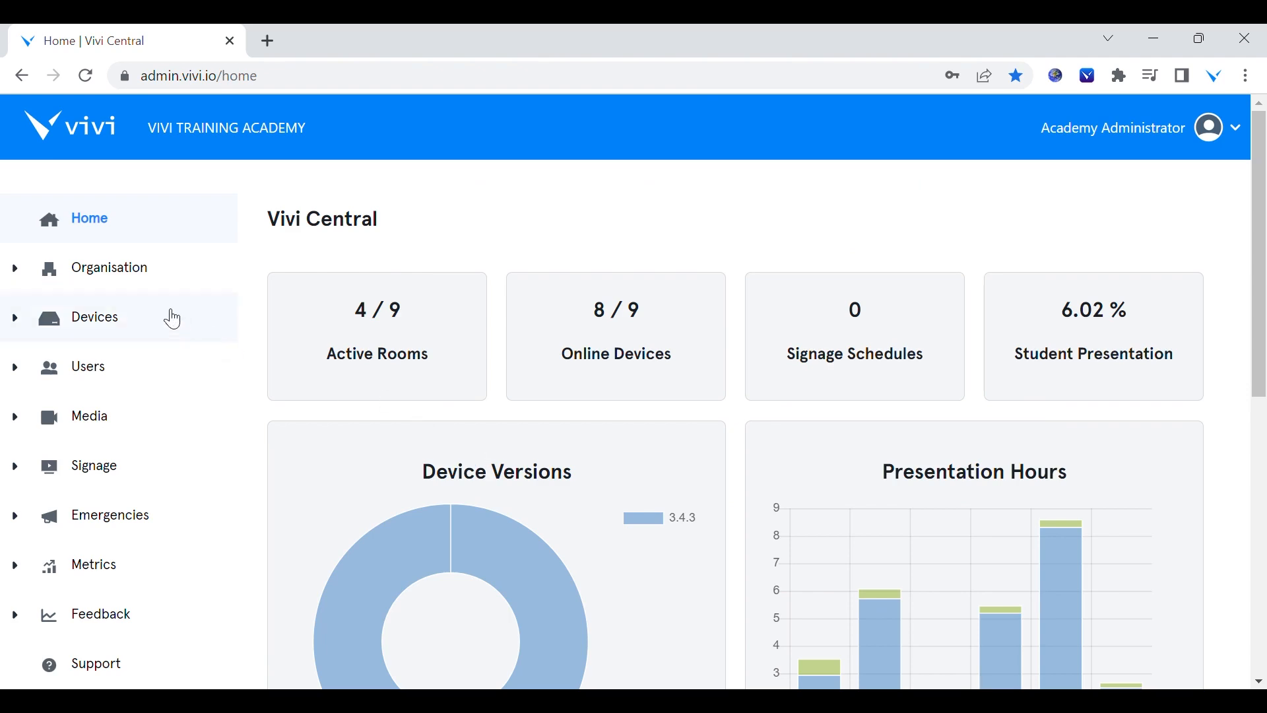
Minimise the Chrome window so the Windows desktop shows
click(94, 316)
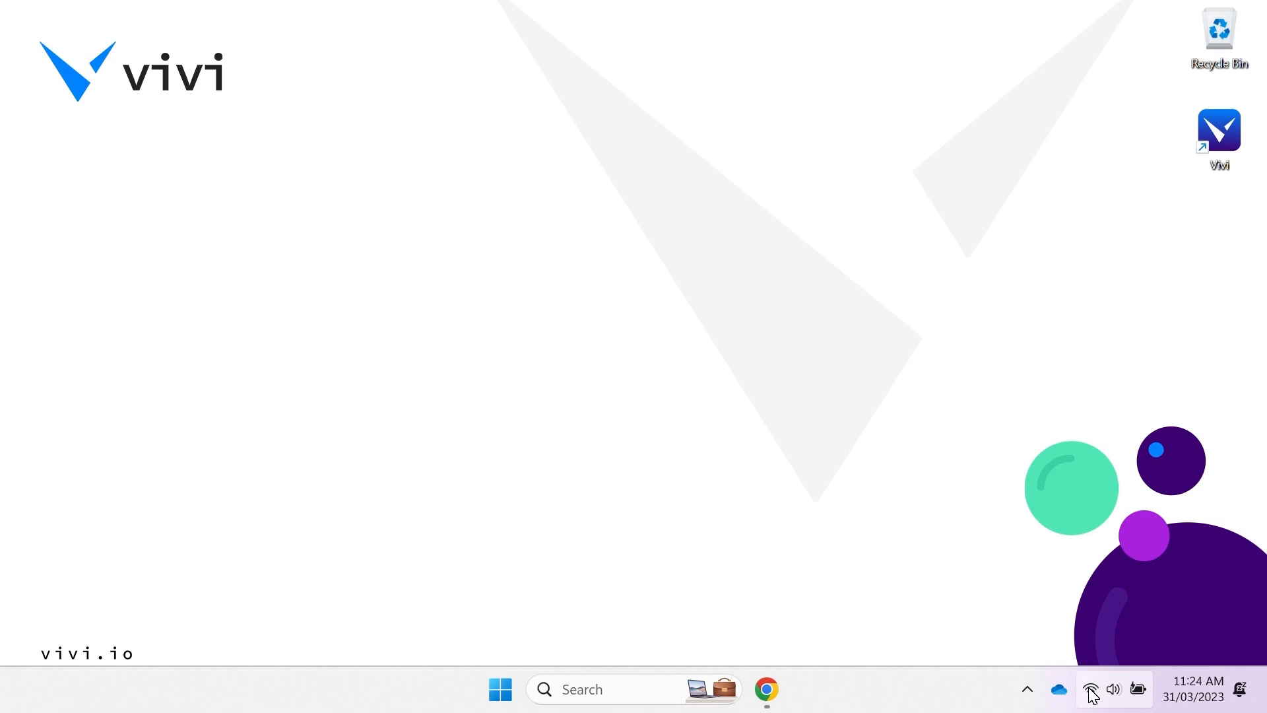
Connect to the Vivi-71bf26 Wi-Fi network from the taskbar, entering and submitting its security key
click(1088, 689)
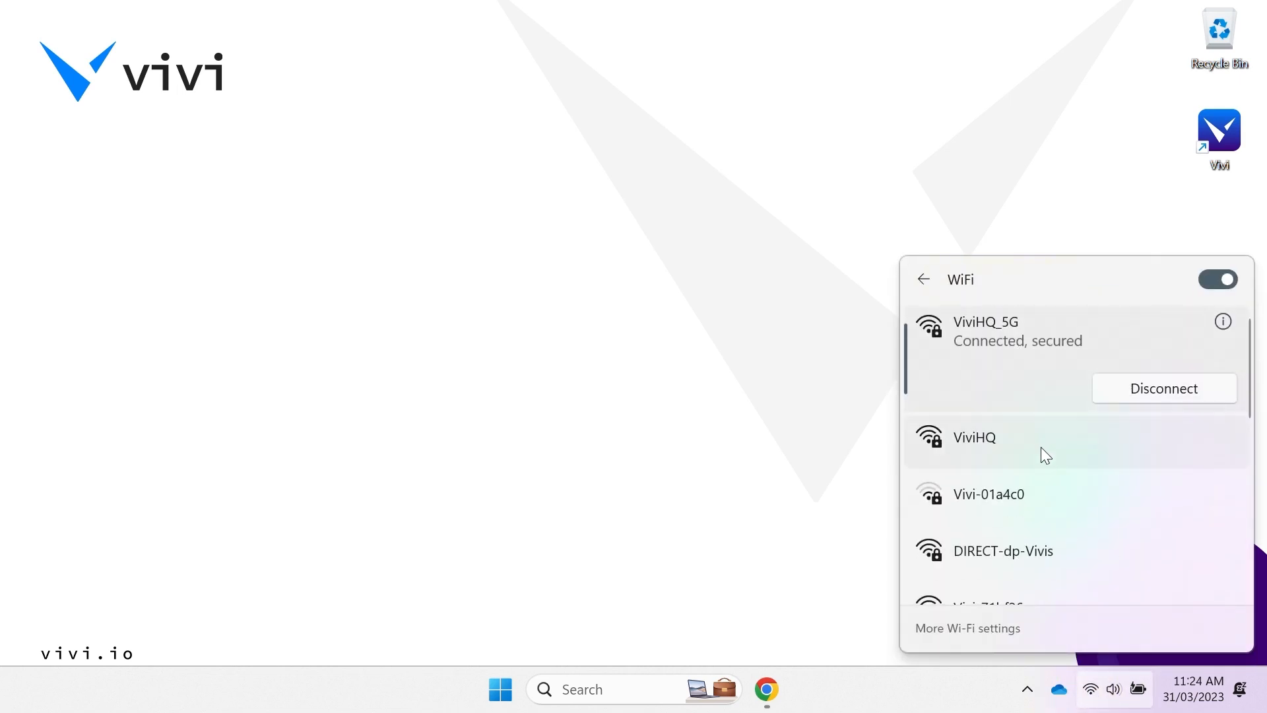
scroll(down, 3)
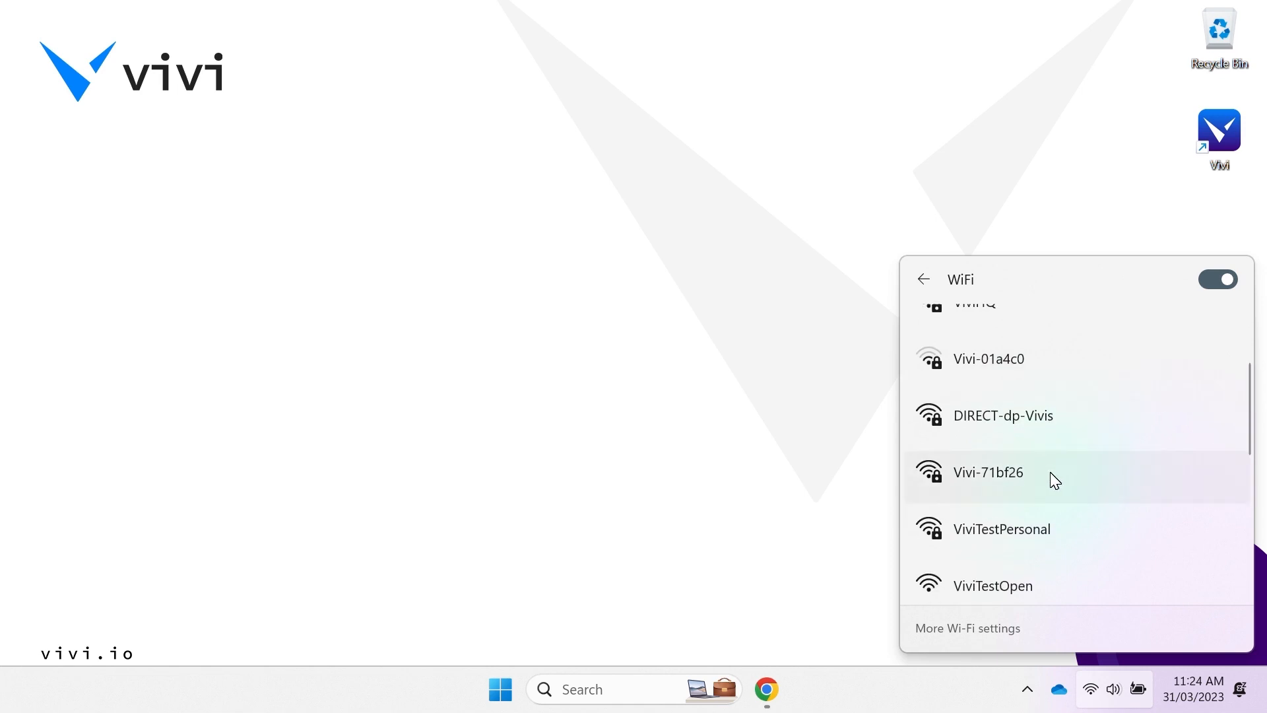
click(987, 473)
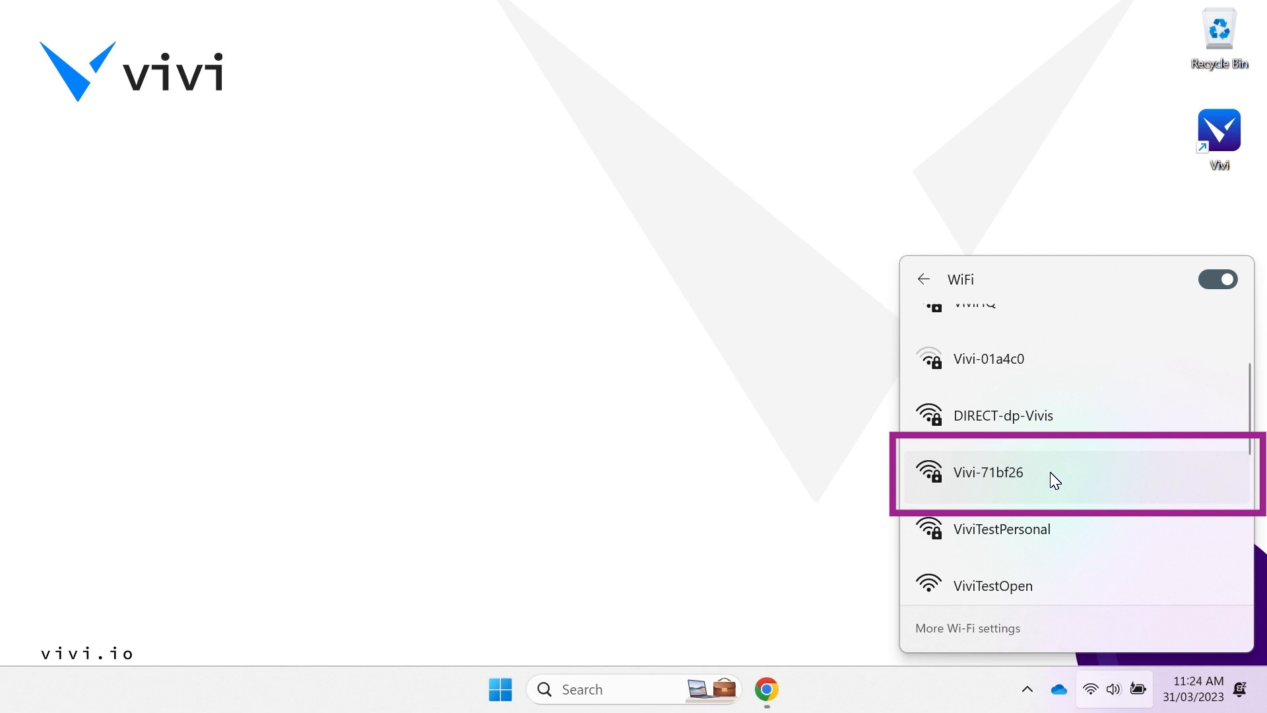
click(987, 472)
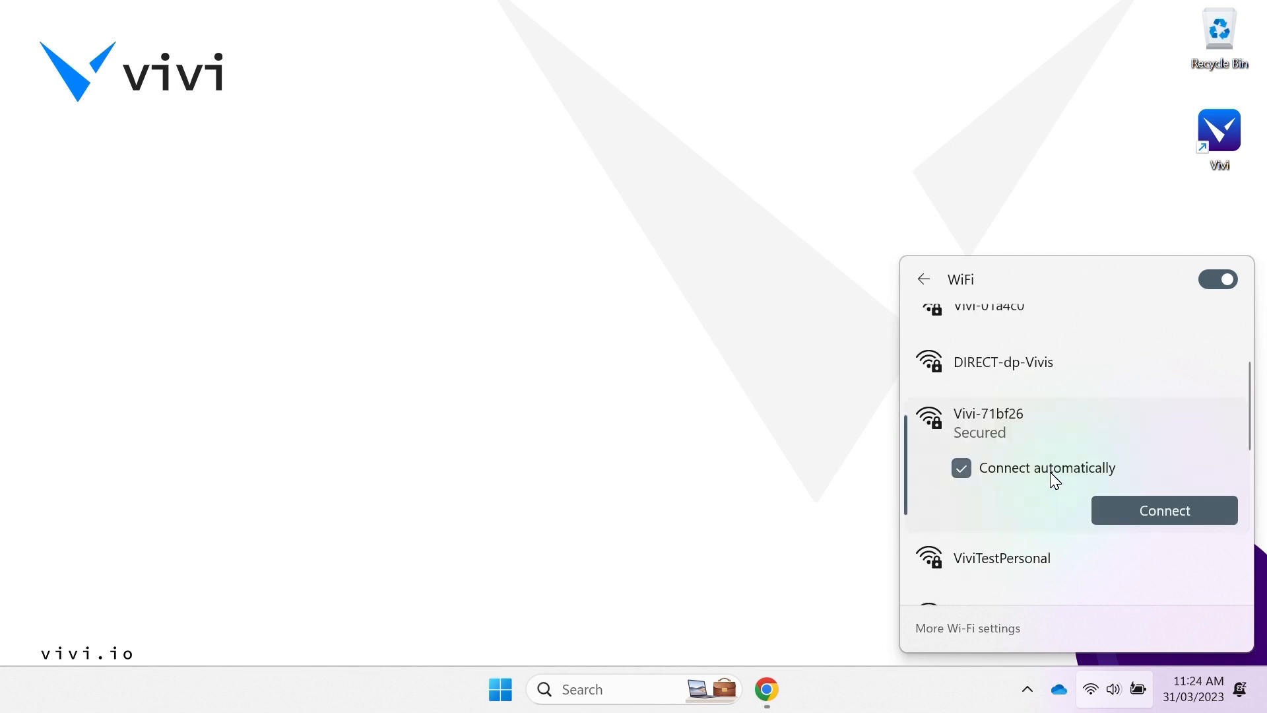
click(1164, 510)
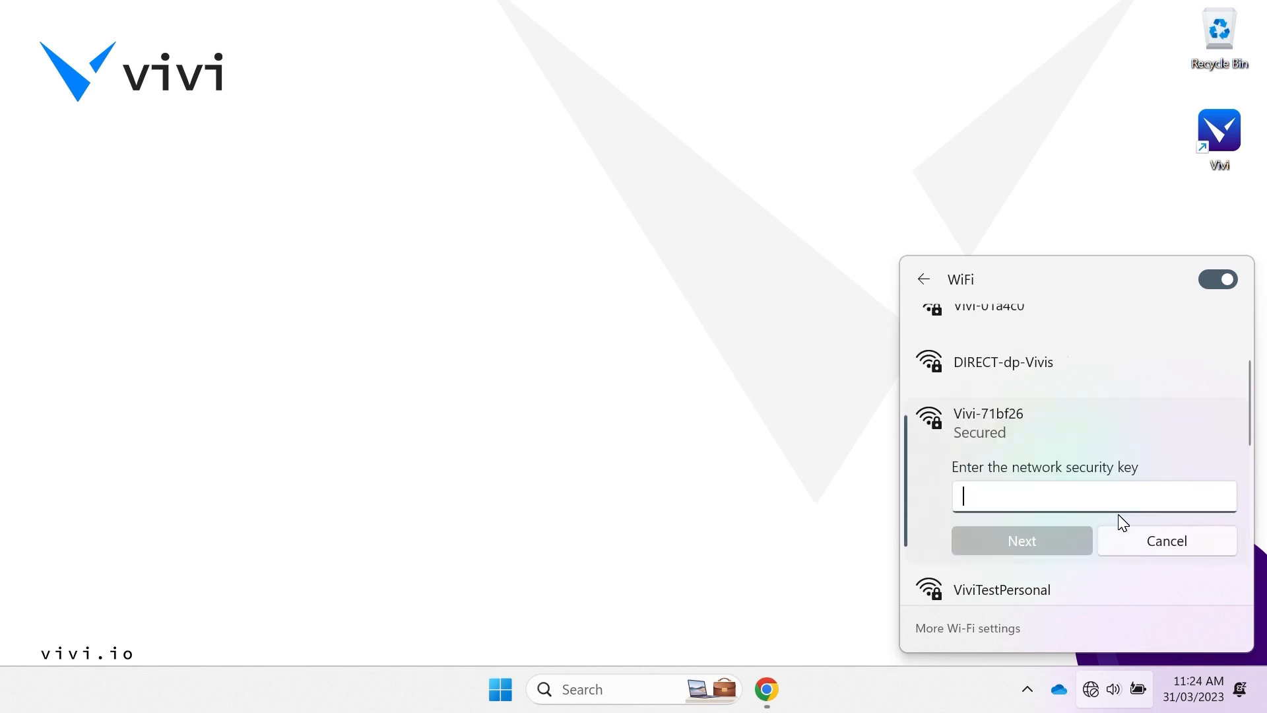
text(•••)
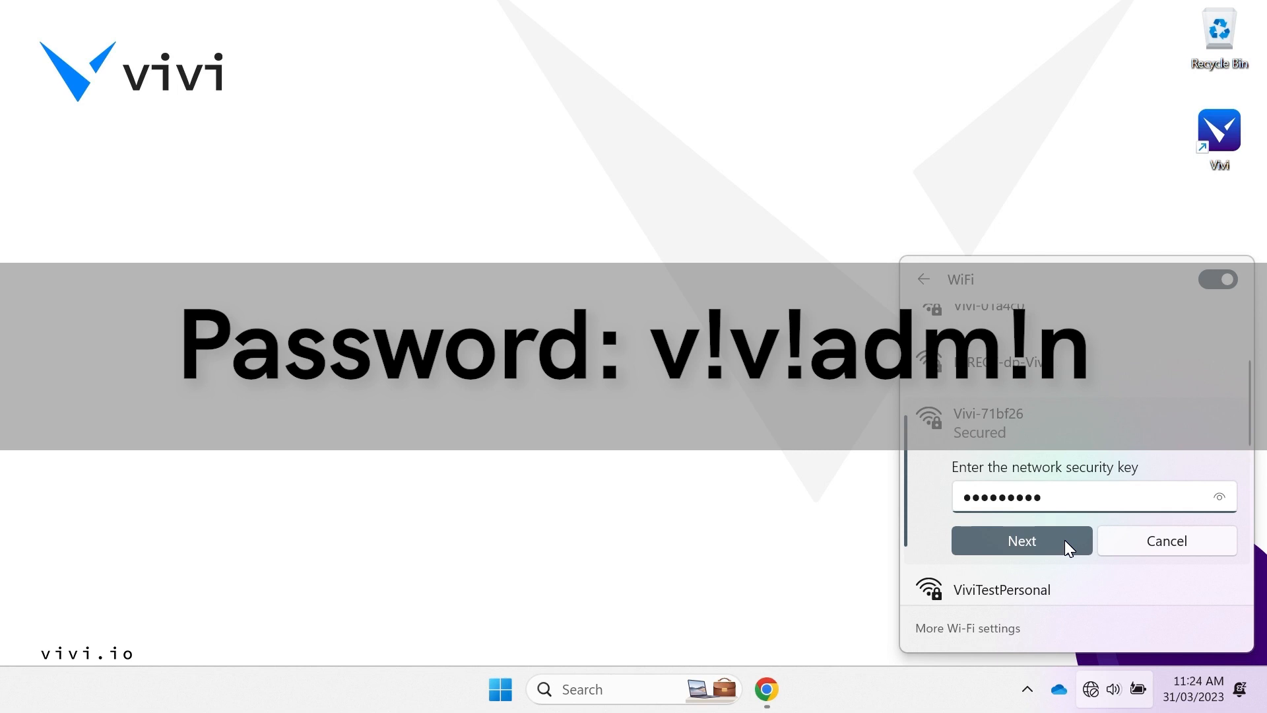
click(1020, 539)
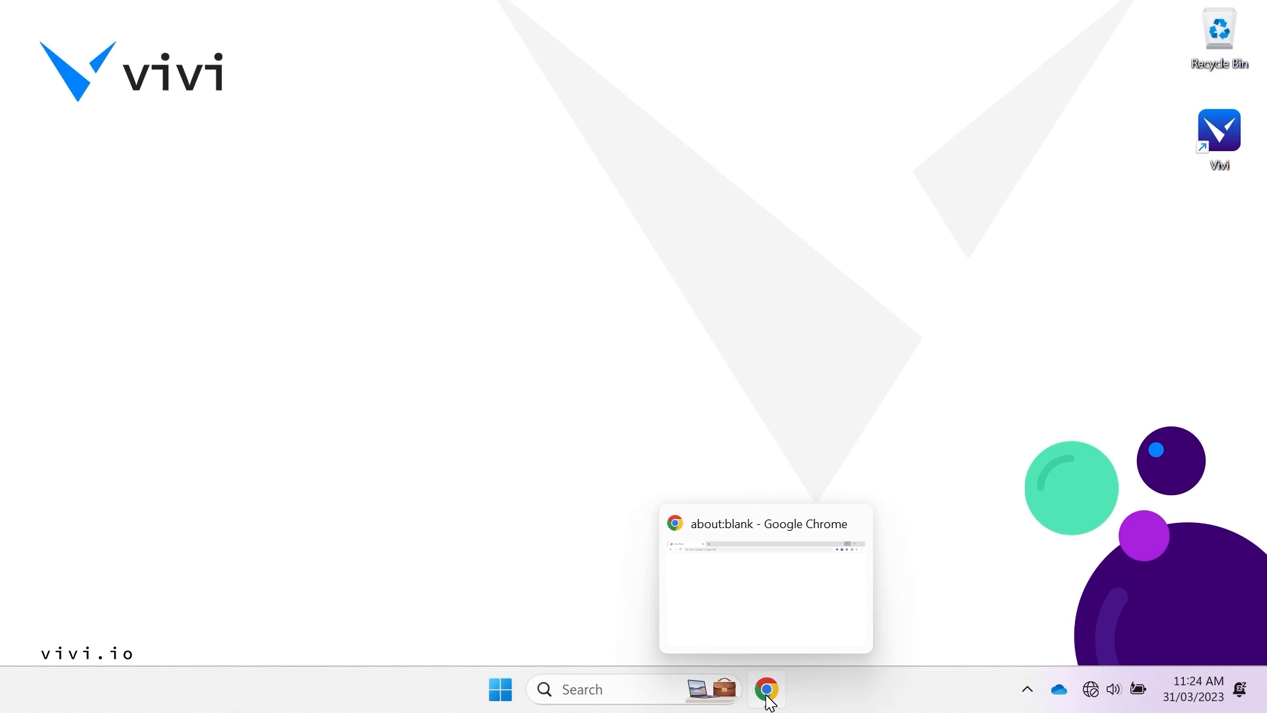
Restore Chrome and load the device page at 192.168.1.100
click(764, 688)
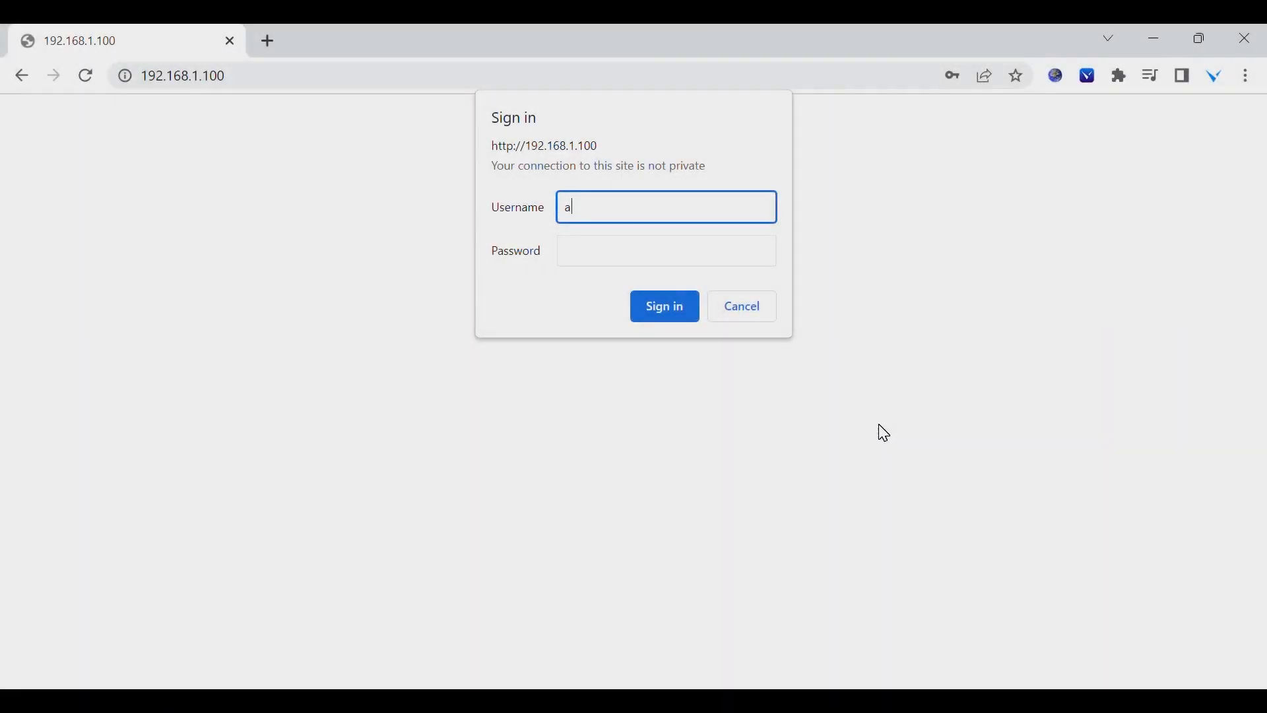
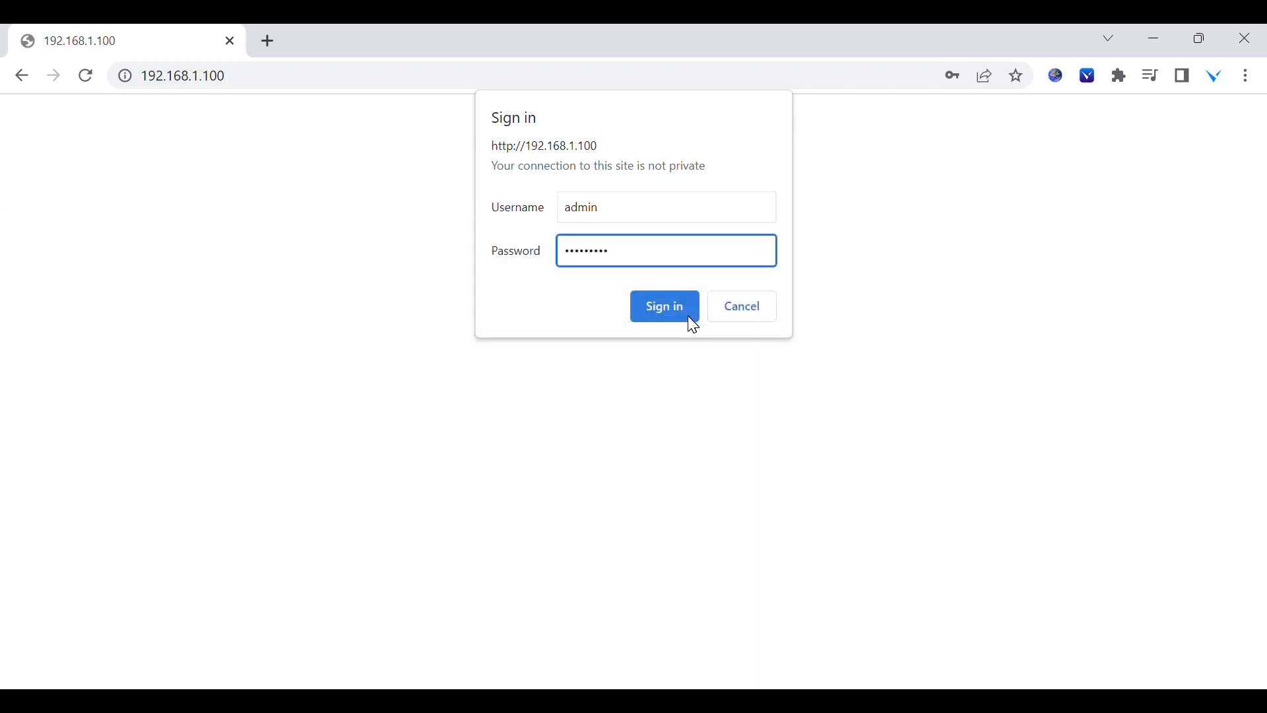
click(664, 306)
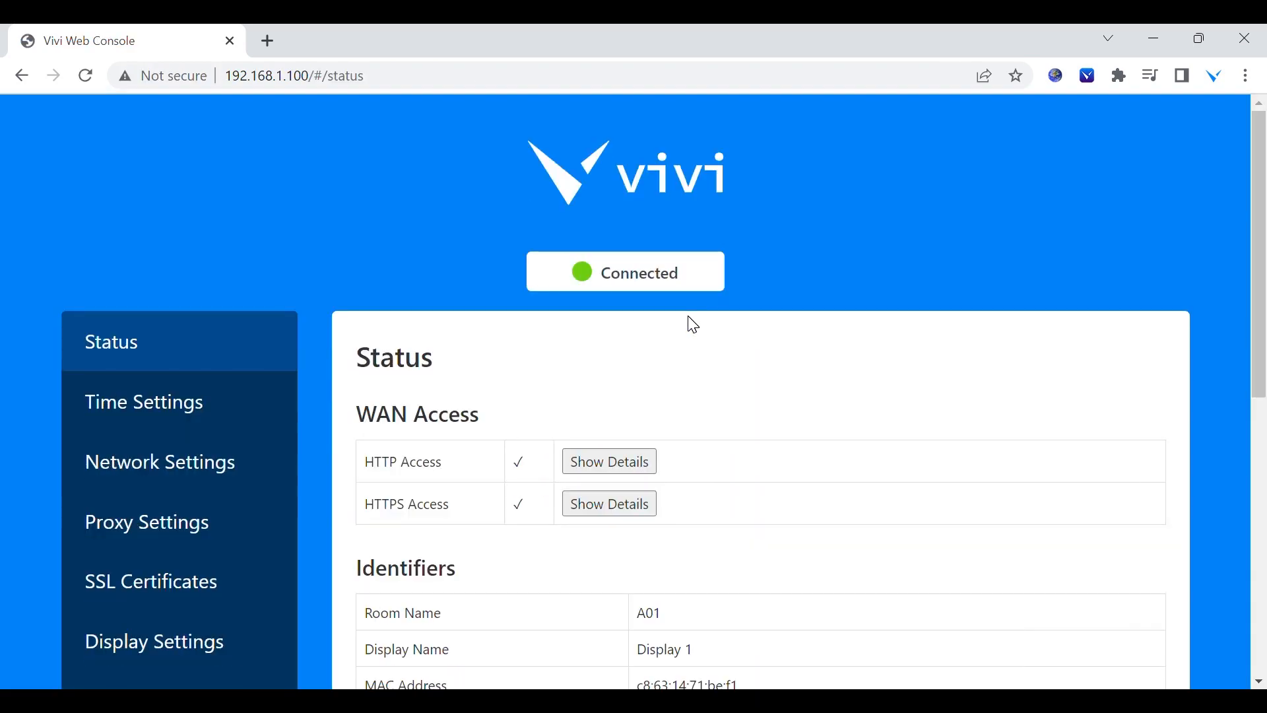